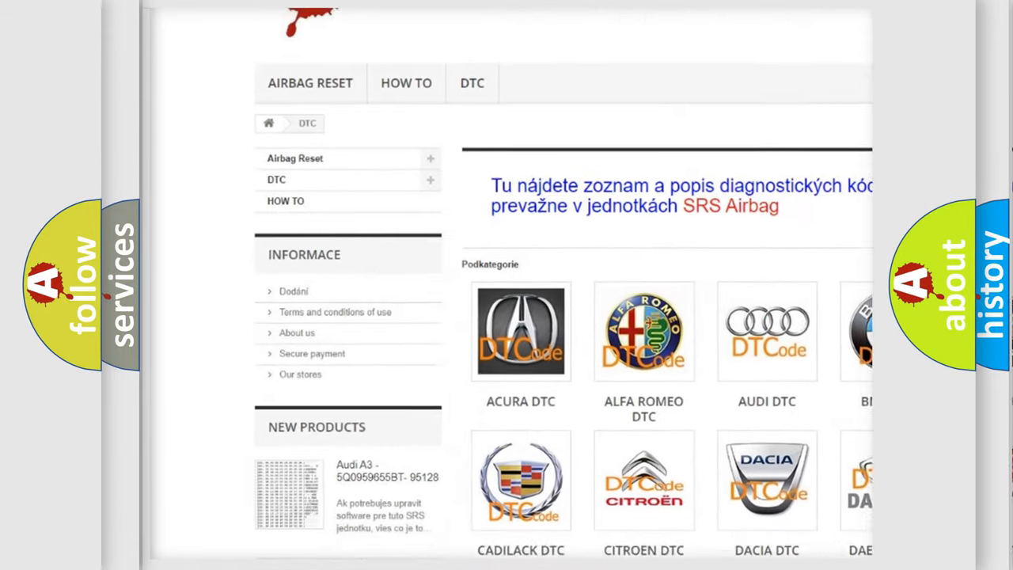
pyautogui.scroll(-3)
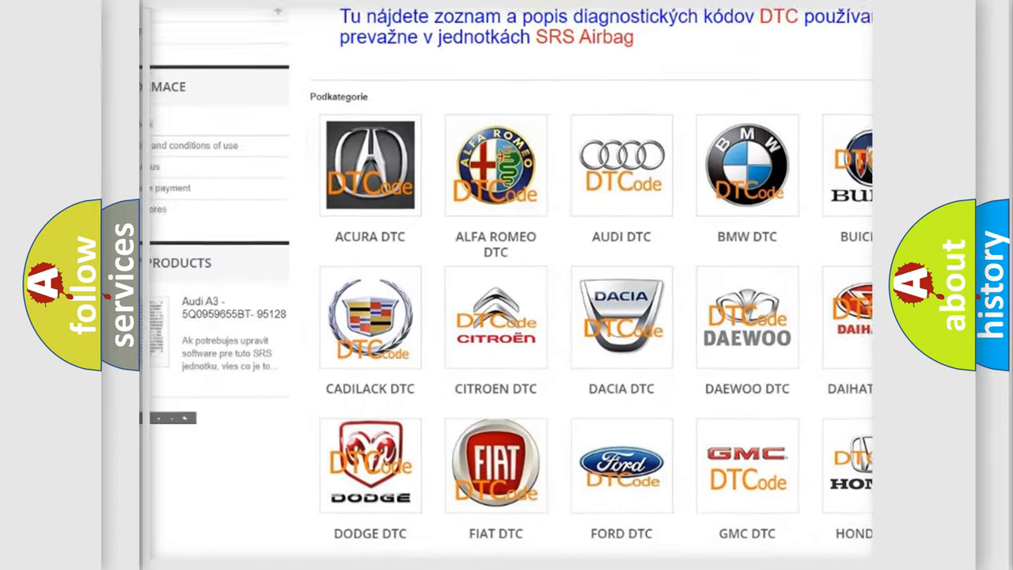